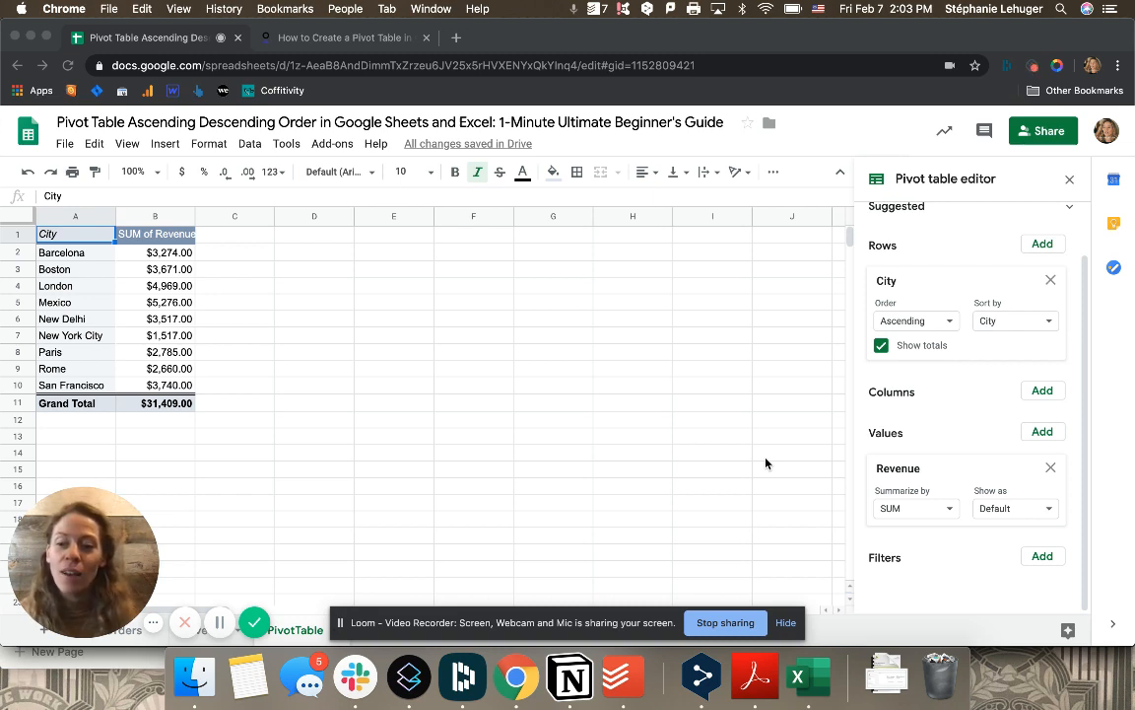
mouse_move(422, 304)
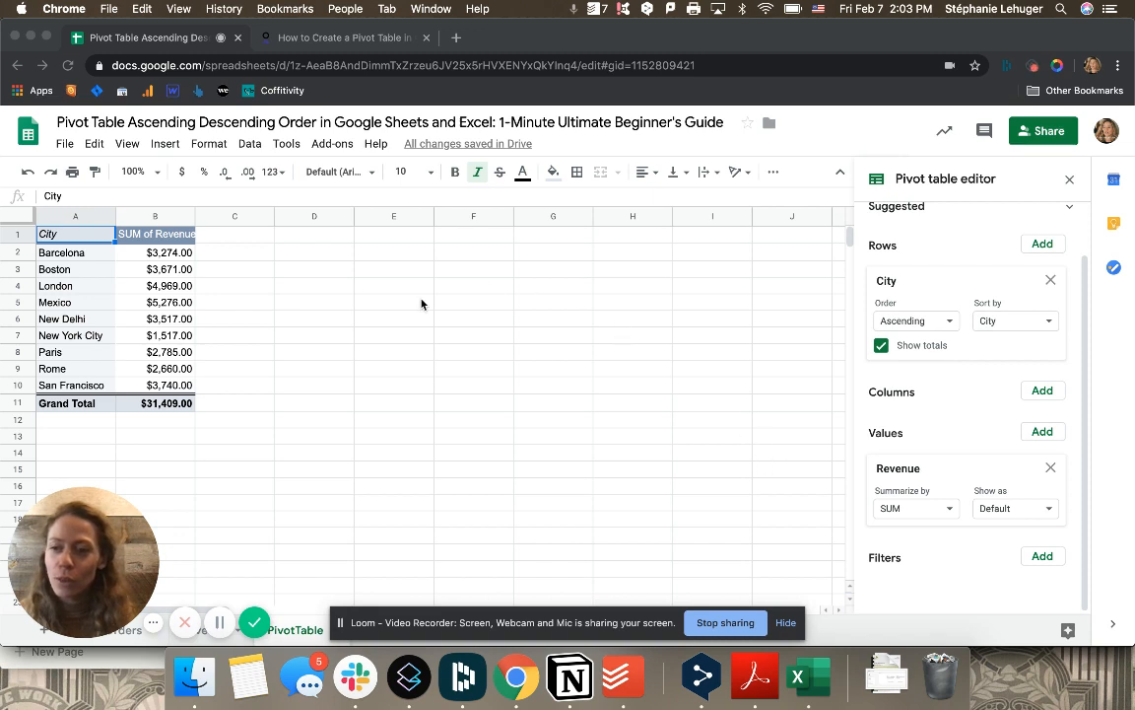
mouse_move(85, 261)
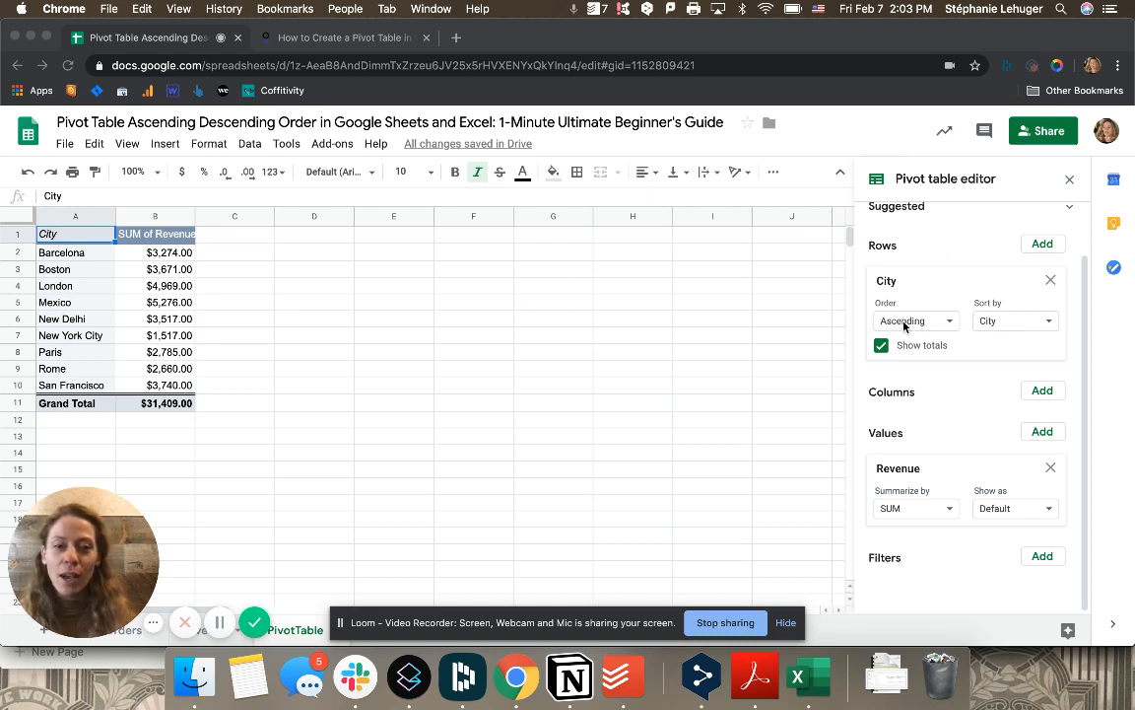
mouse_move(958, 327)
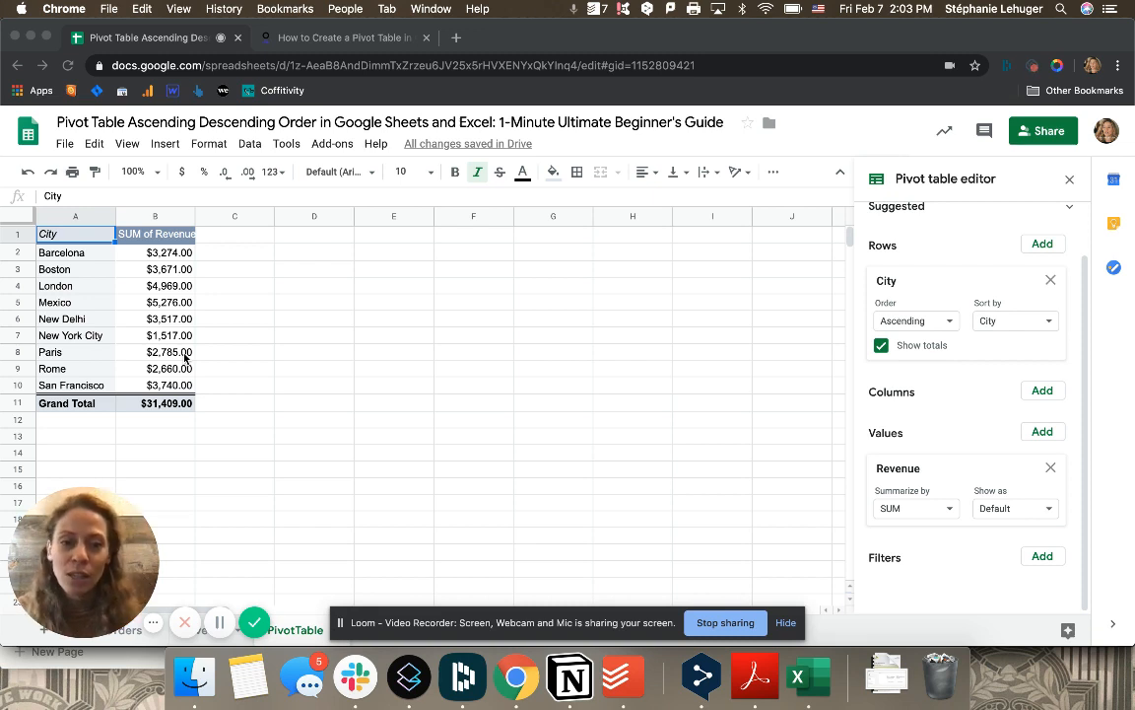
mouse_move(830, 343)
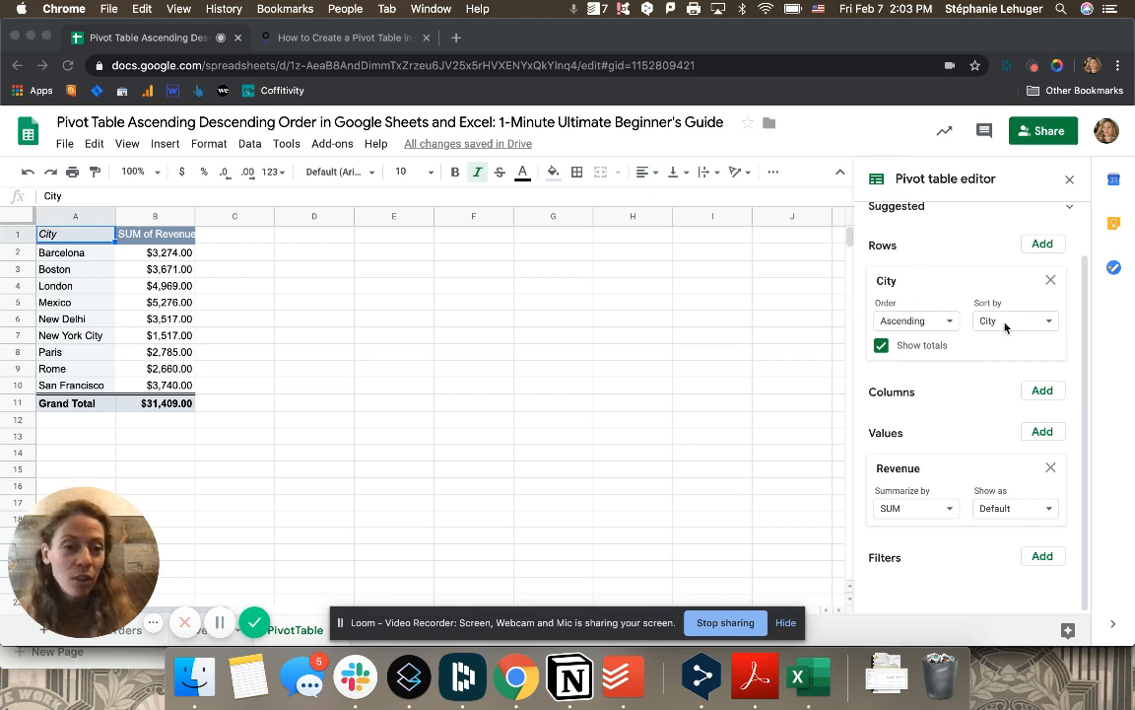
Sort the City rows by SUM of Revenue in descending order via the Pivot table editor
left_click(1013, 319)
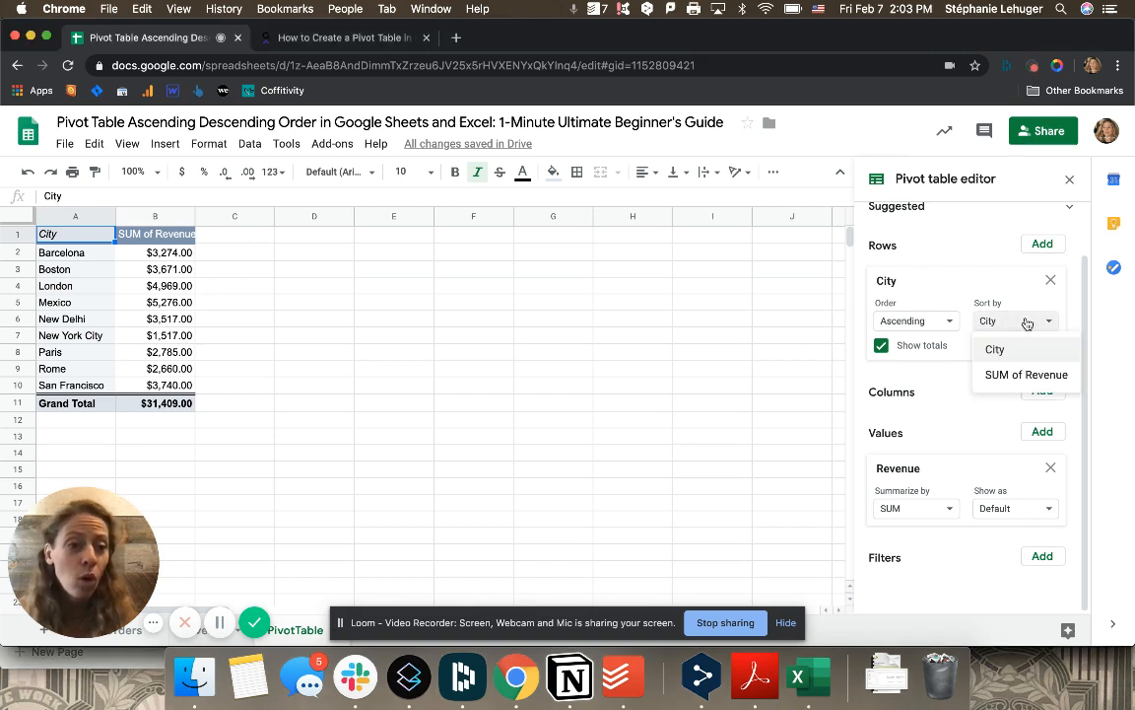
left_click(1025, 375)
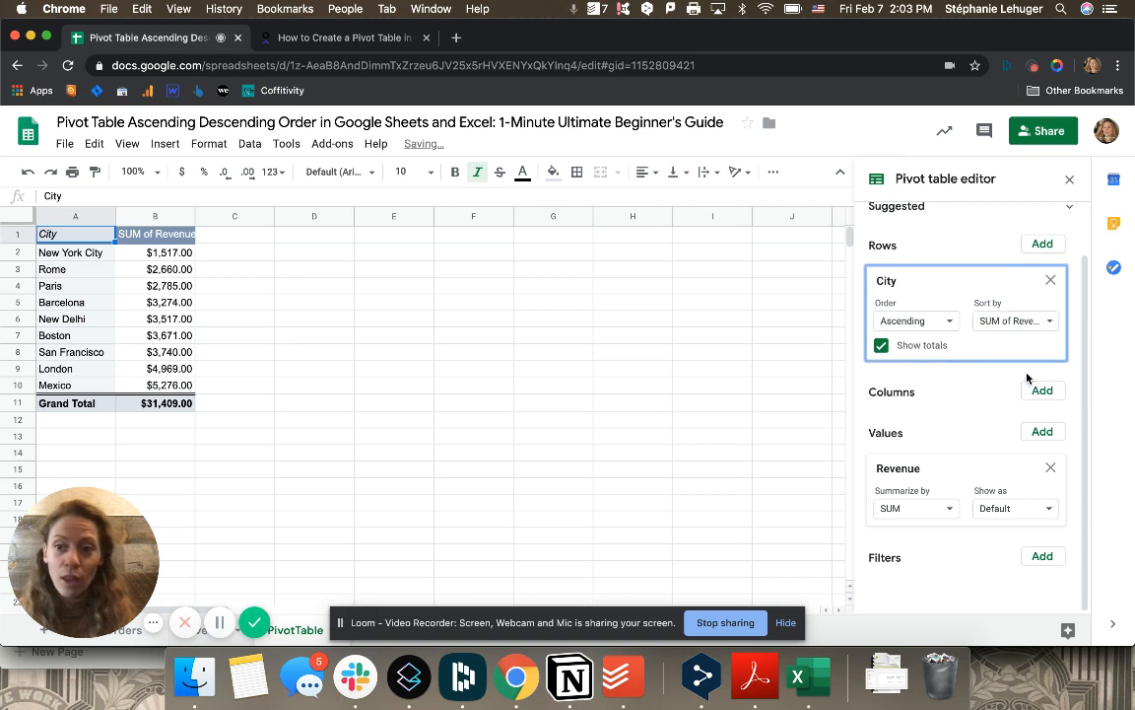
left_click(915, 320)
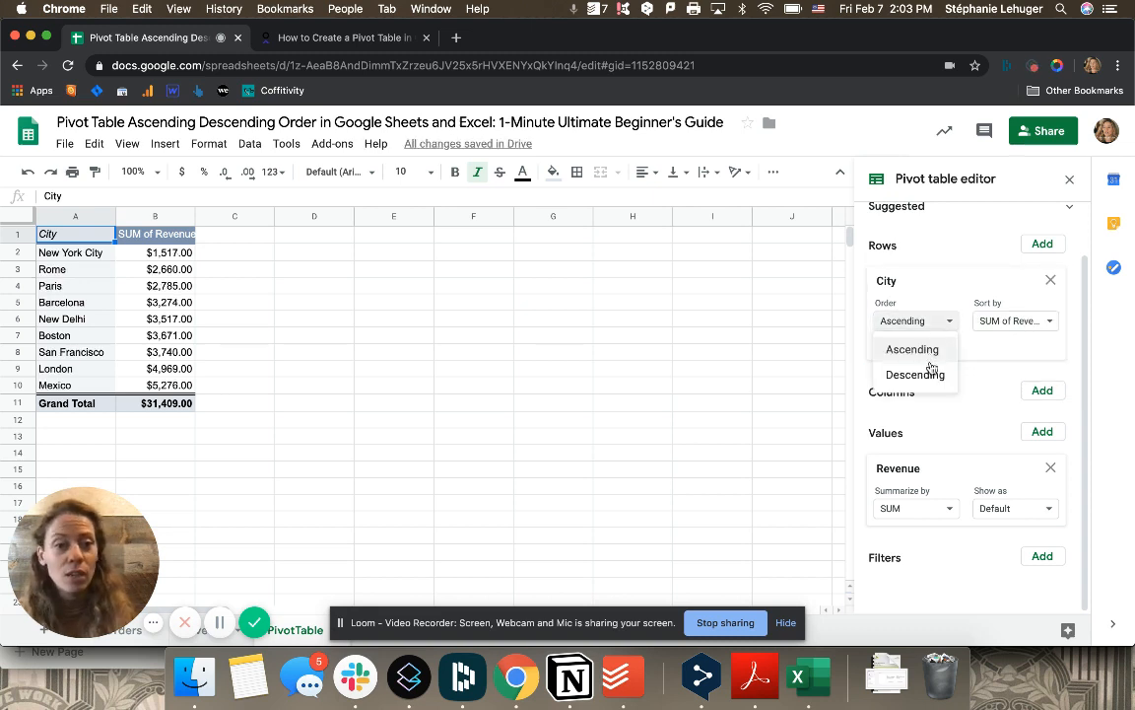
left_click(915, 375)
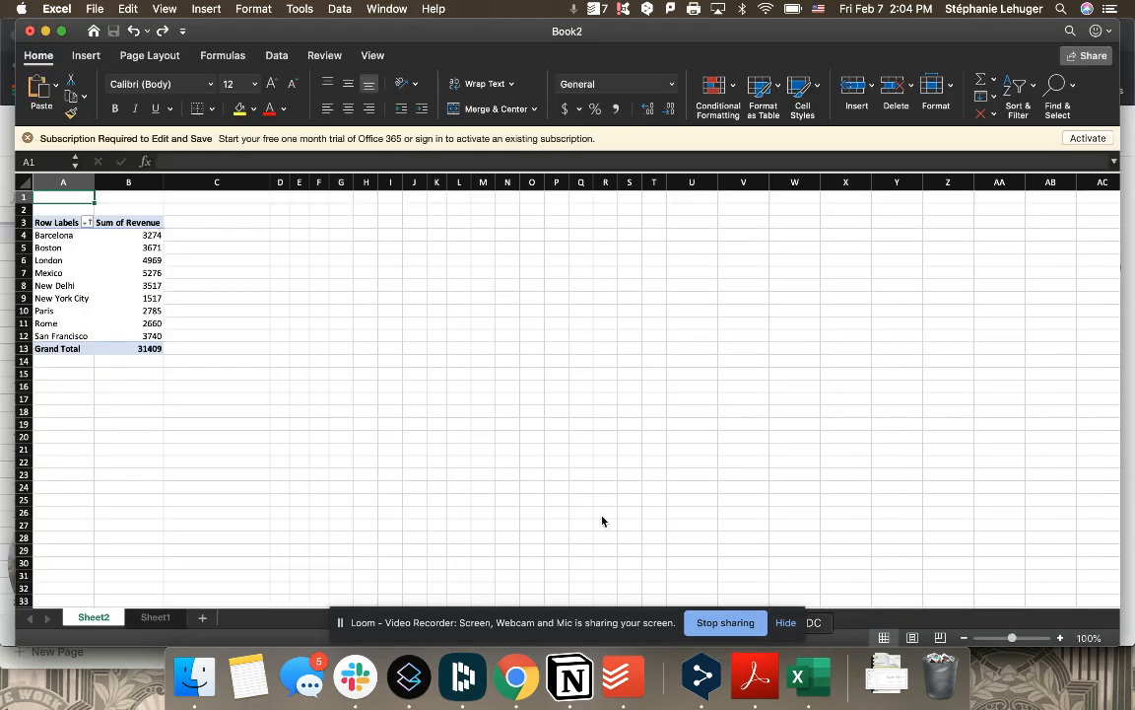
mouse_move(178, 237)
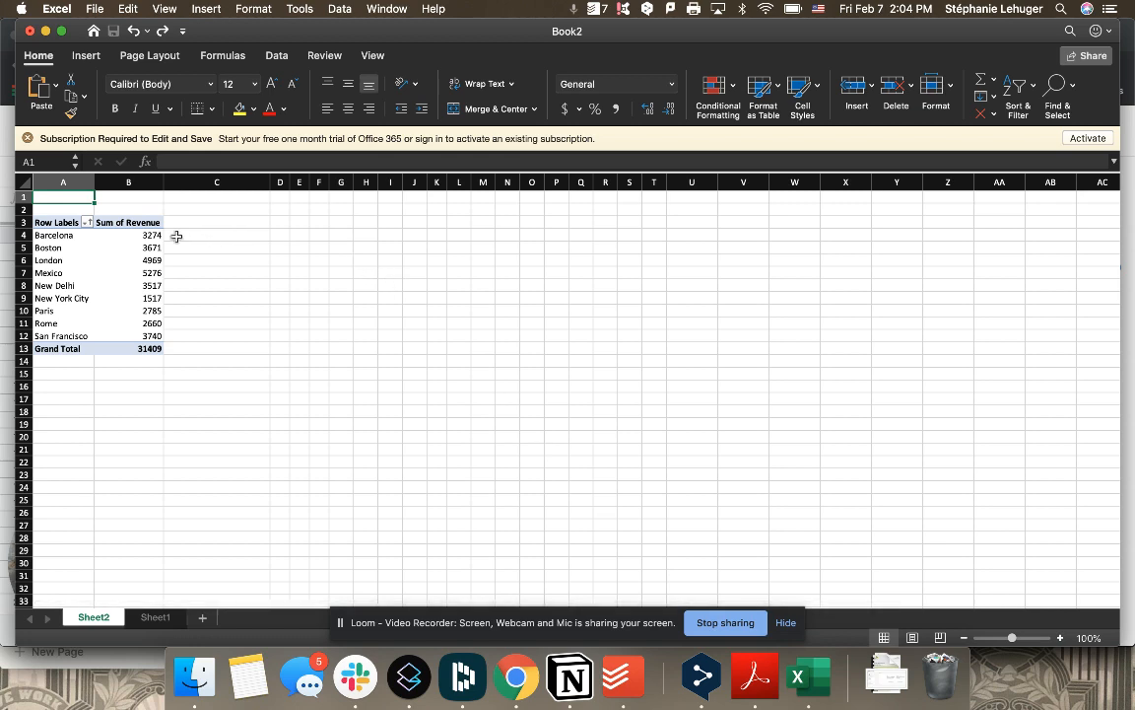
Select Barcelona's revenue cell so the PivotTable Fields pane appears
left_click(128, 235)
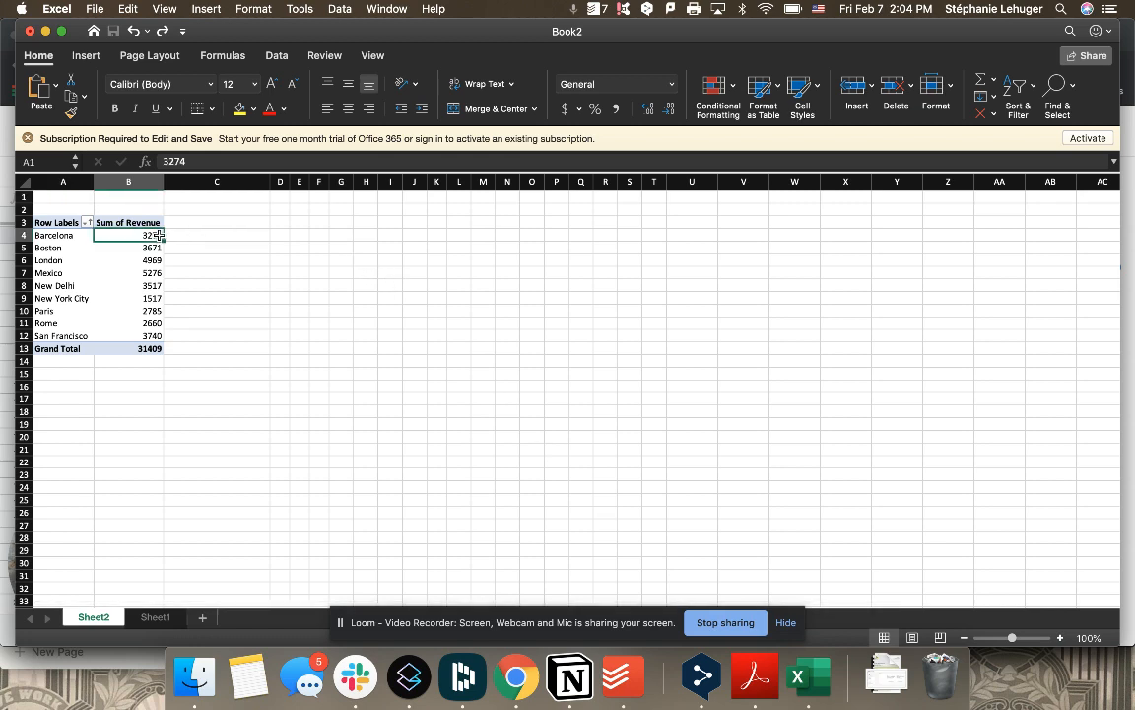
left_click(128, 234)
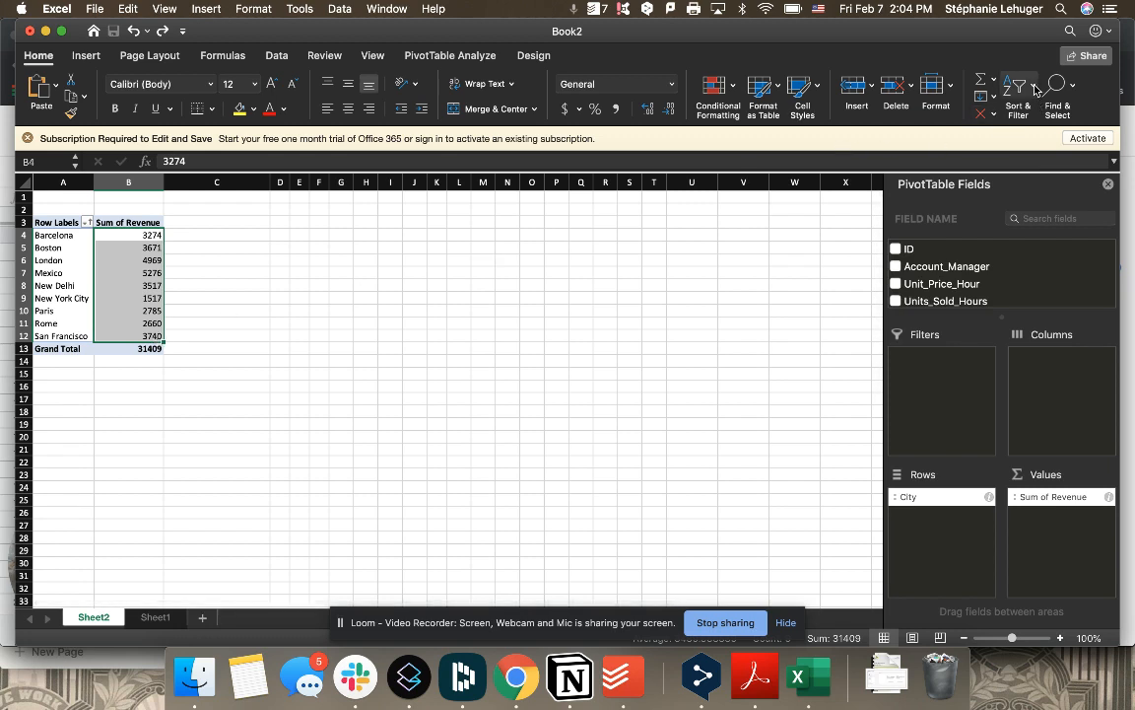
Sort the Excel pivot's cities by Sum of Revenue largest to smallest, then return to Chrome
left_click(1017, 88)
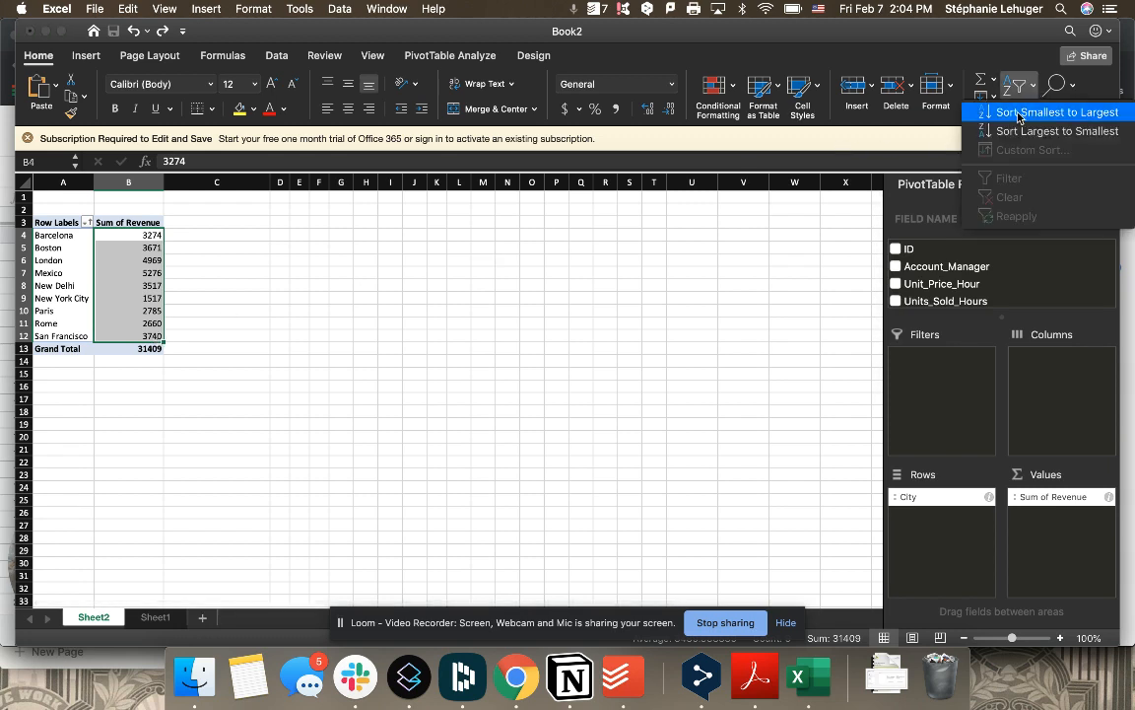
left_click(1056, 110)
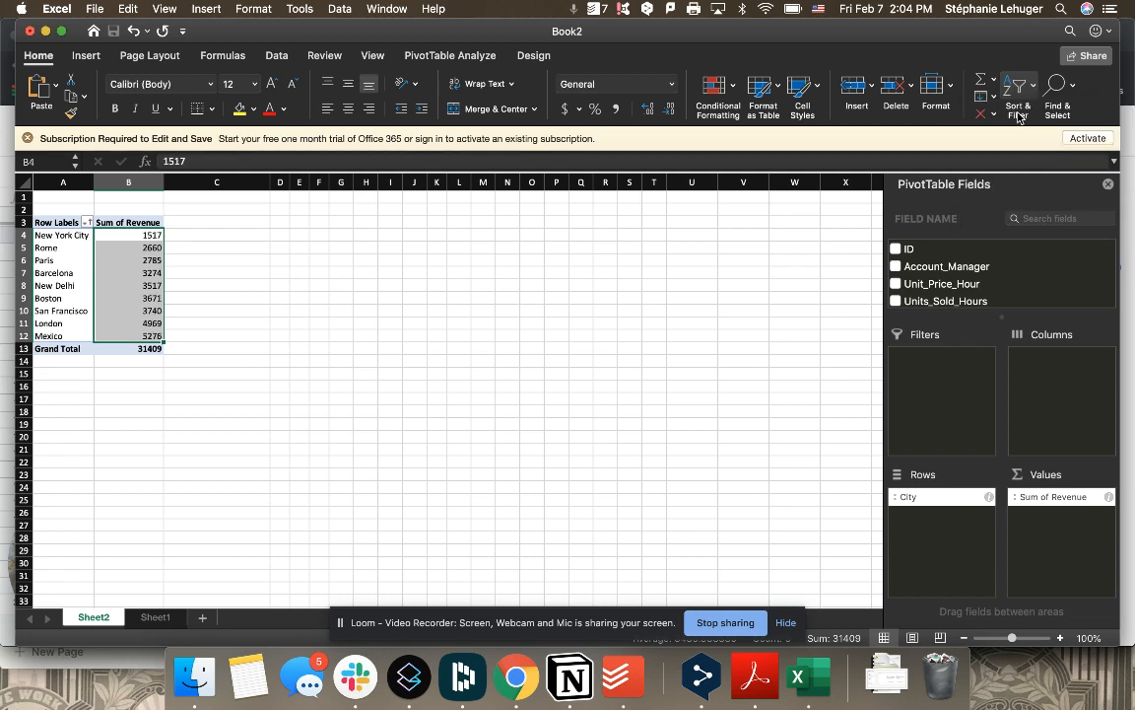
left_click(1017, 94)
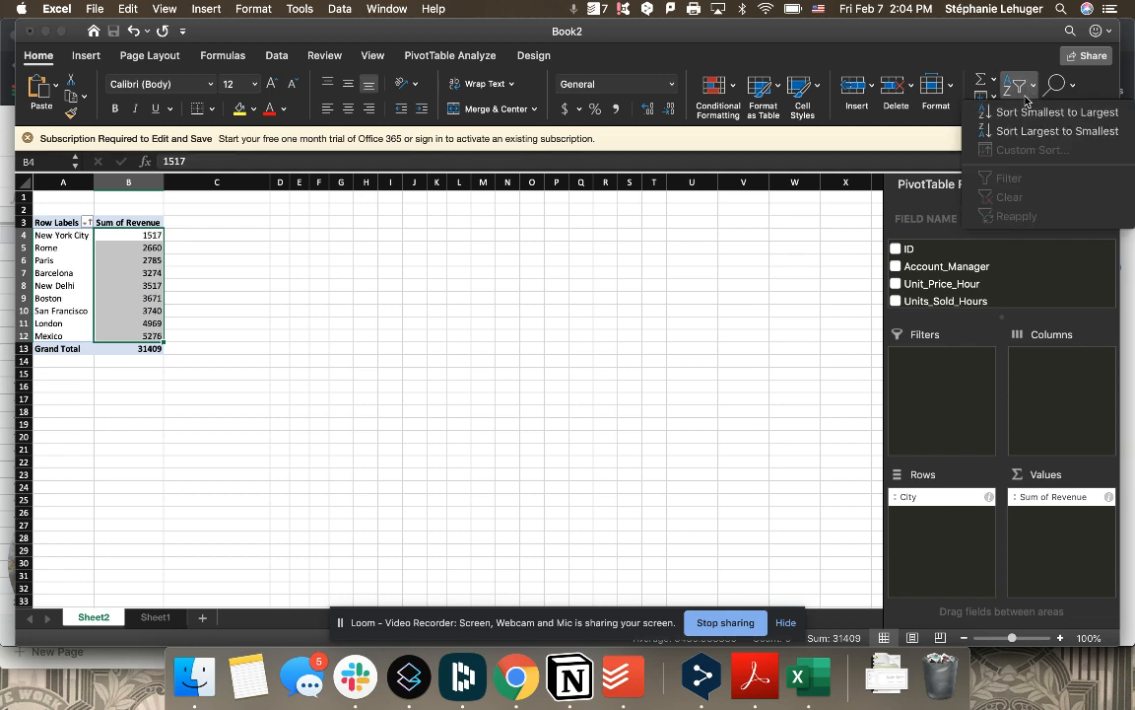
left_click(1056, 130)
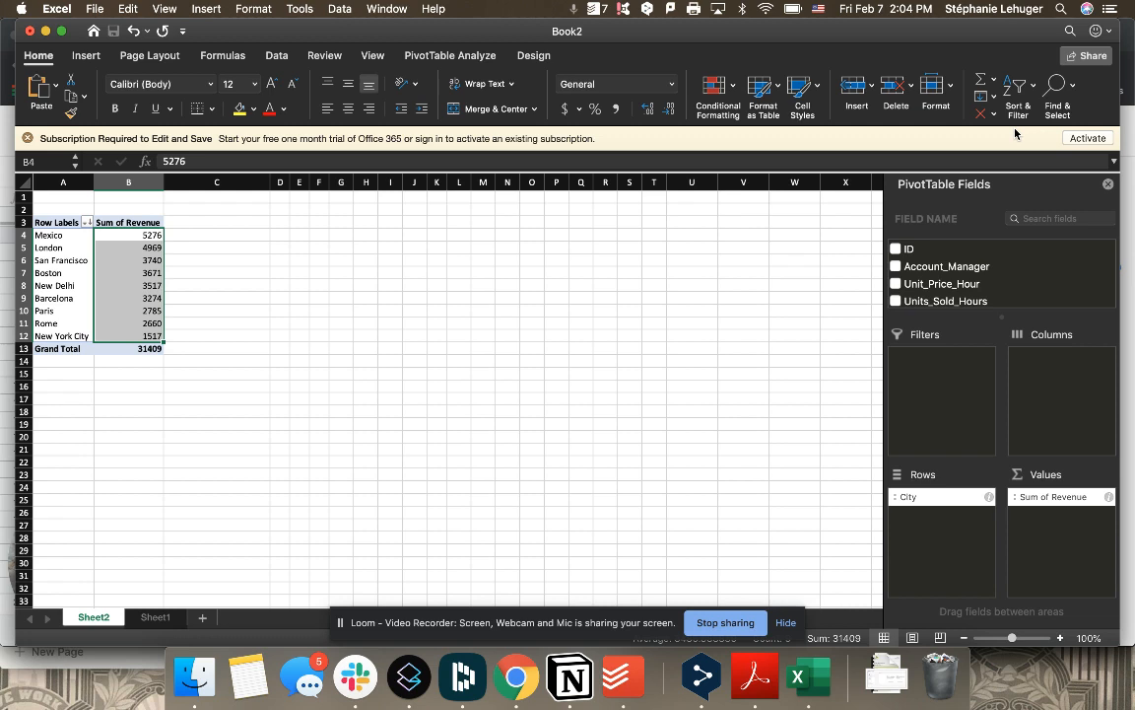
mouse_move(576, 336)
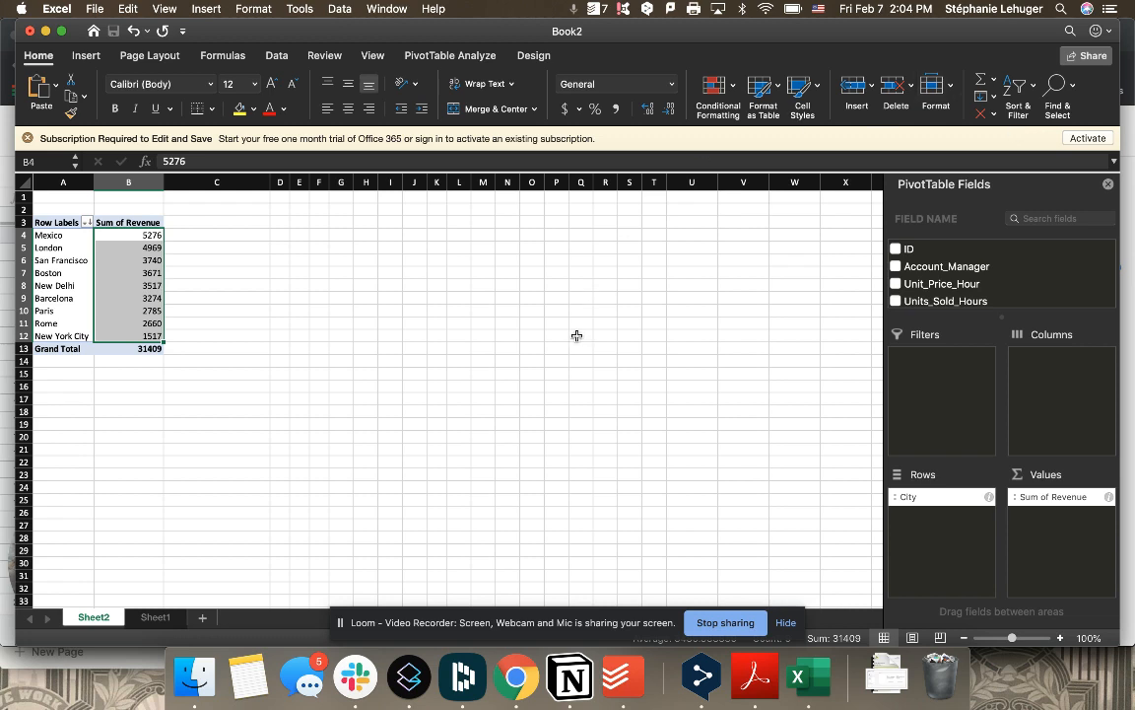
mouse_move(525, 686)
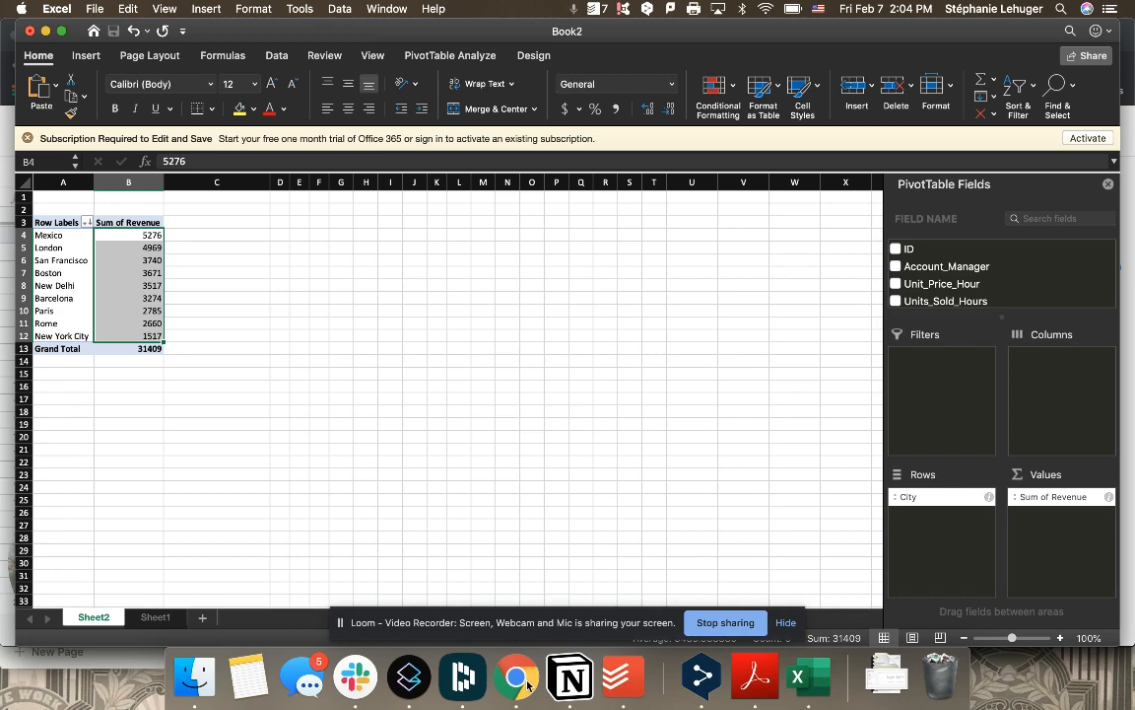
left_click(516, 676)
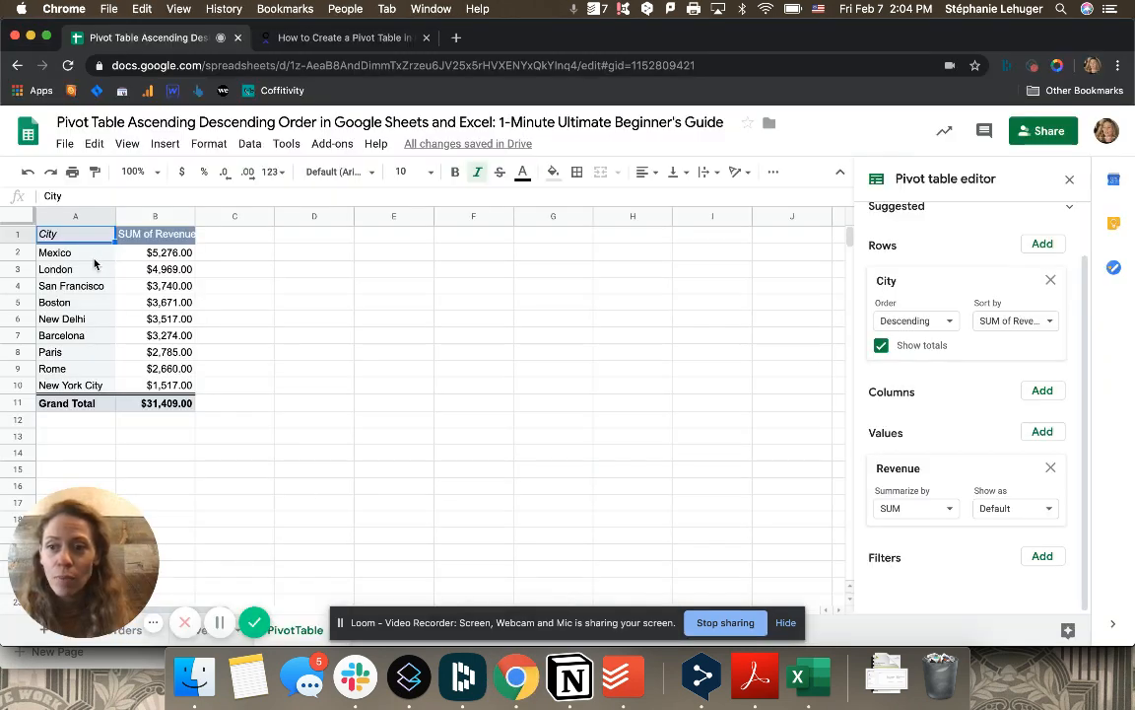
mouse_move(110, 386)
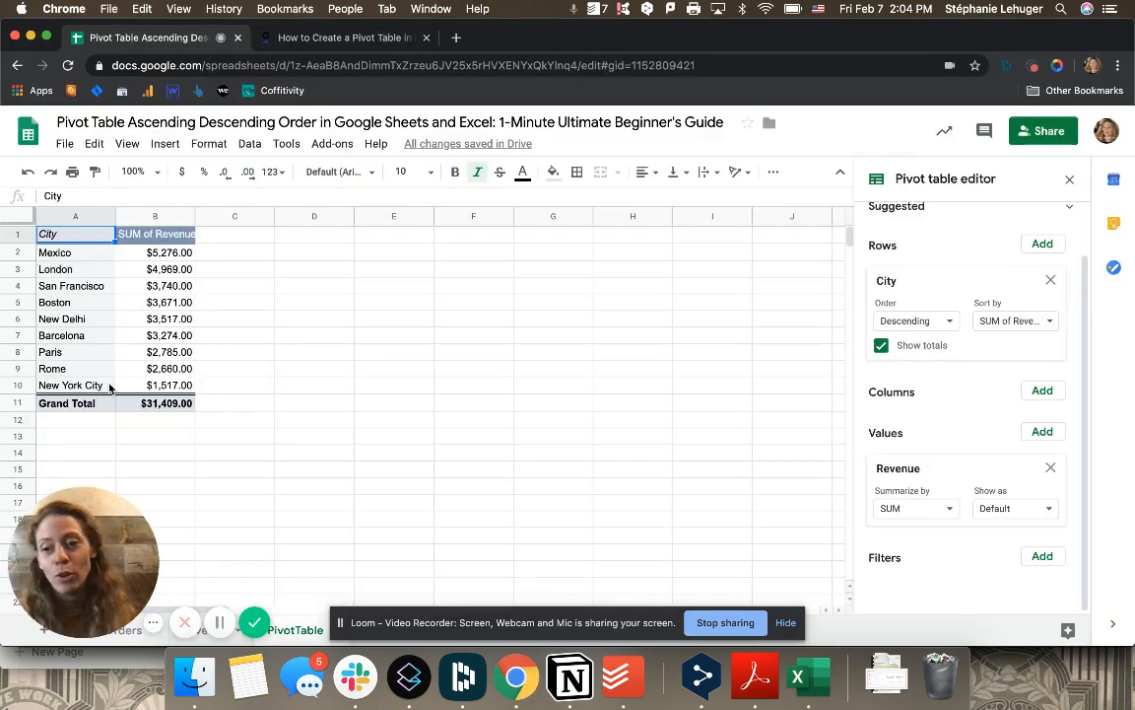